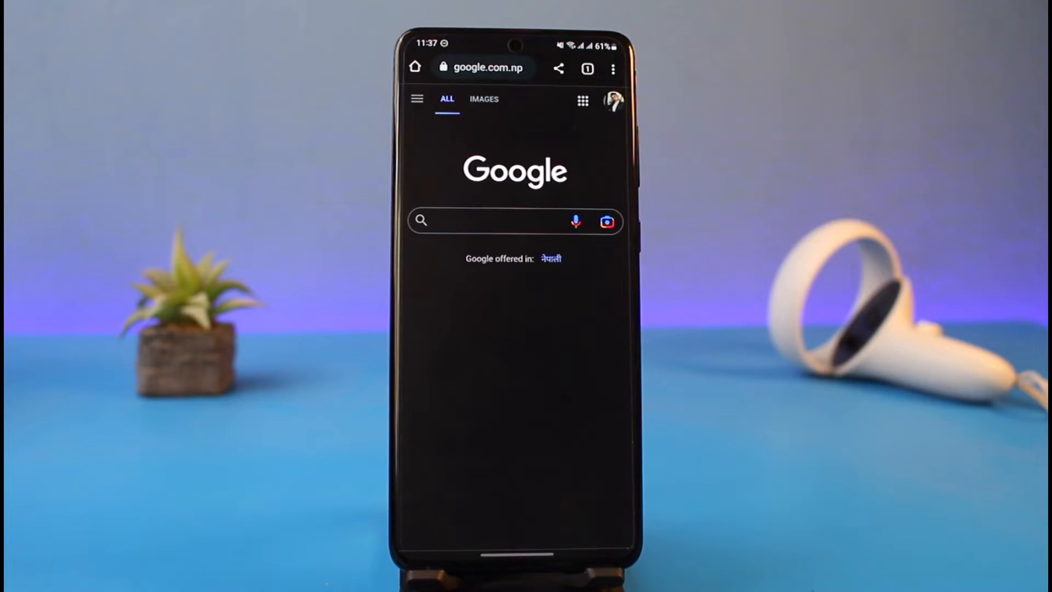
# Step: Enter getintopc.com in the address bar to leave the Google start page
pyautogui.click(480, 66)
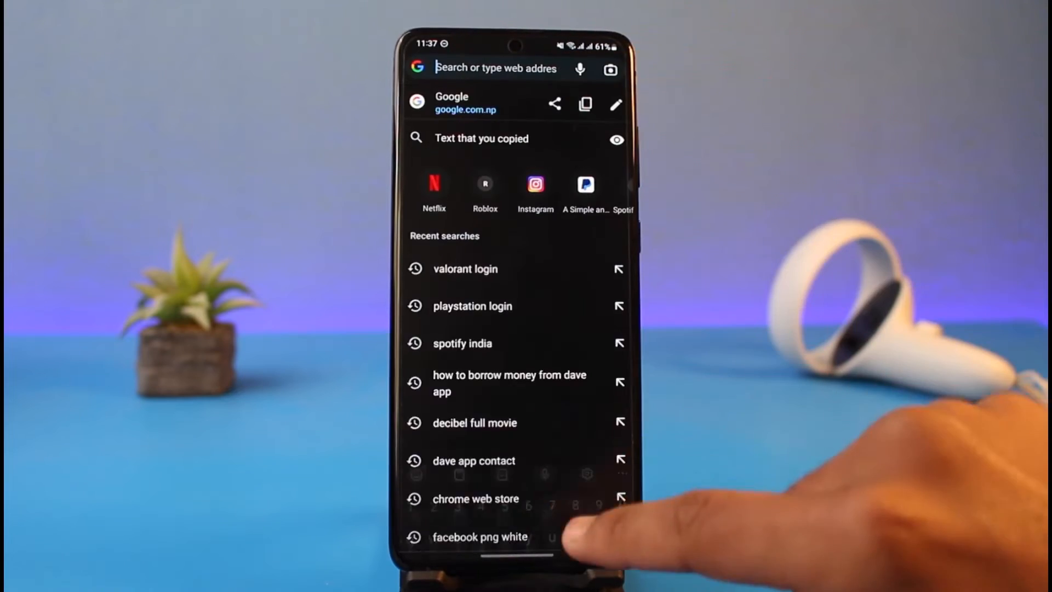
pyautogui.write('getintopc.com')
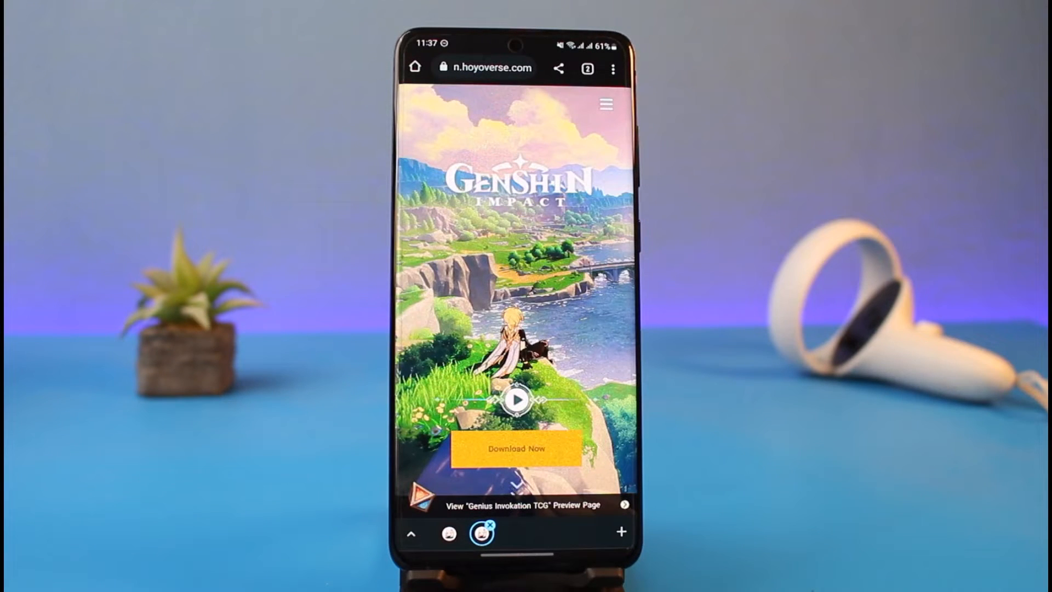
# Step: Go to the HoYoverse account Log In page from the Genshin Impact site
pyautogui.click(605, 105)
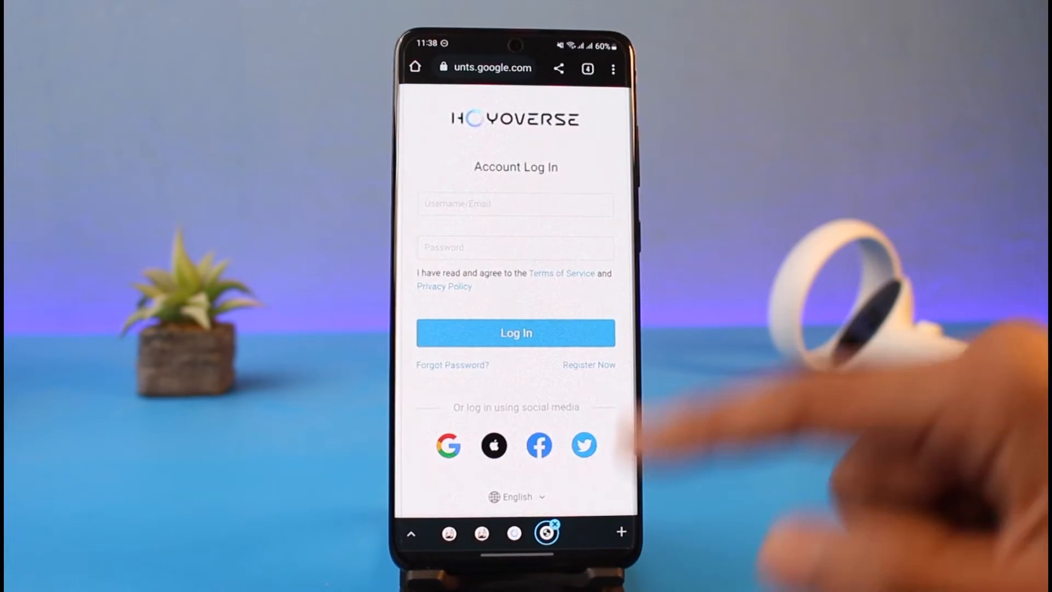
# Step: Log in to reach the Account Information page showing user ID and masked email
pyautogui.click(448, 445)
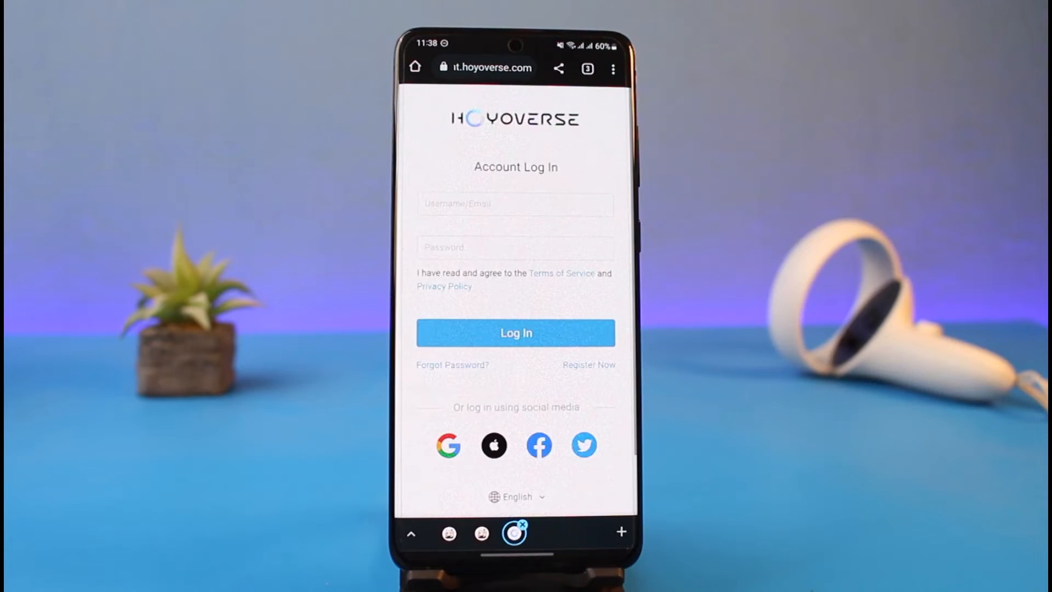
pyautogui.click(515, 333)
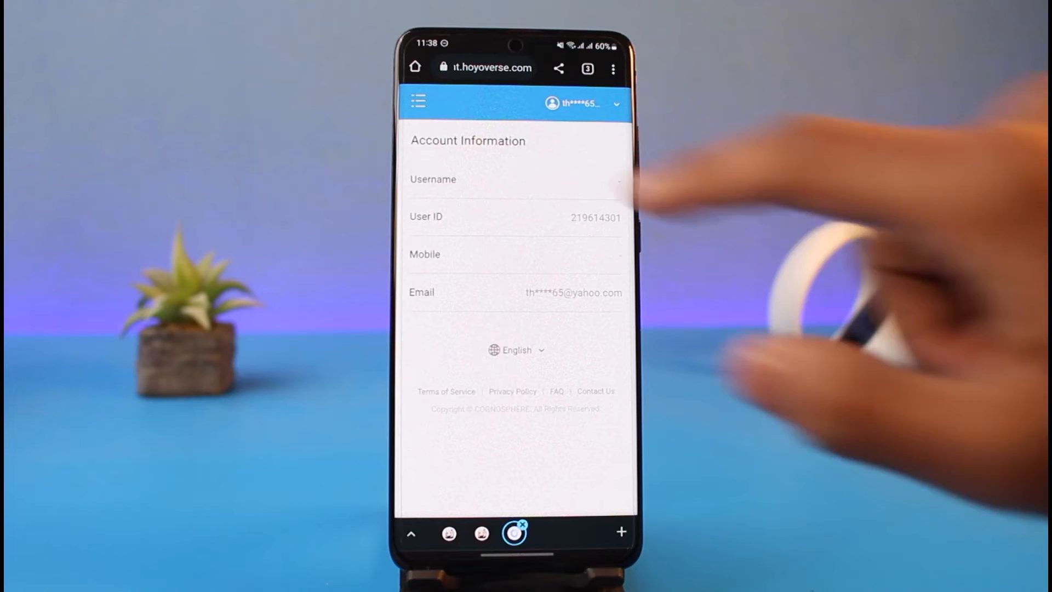
# Step: Reach Account Security Settings via the side menu, start Modify Link for Email, then dismiss the verification prompt
pyautogui.click(417, 101)
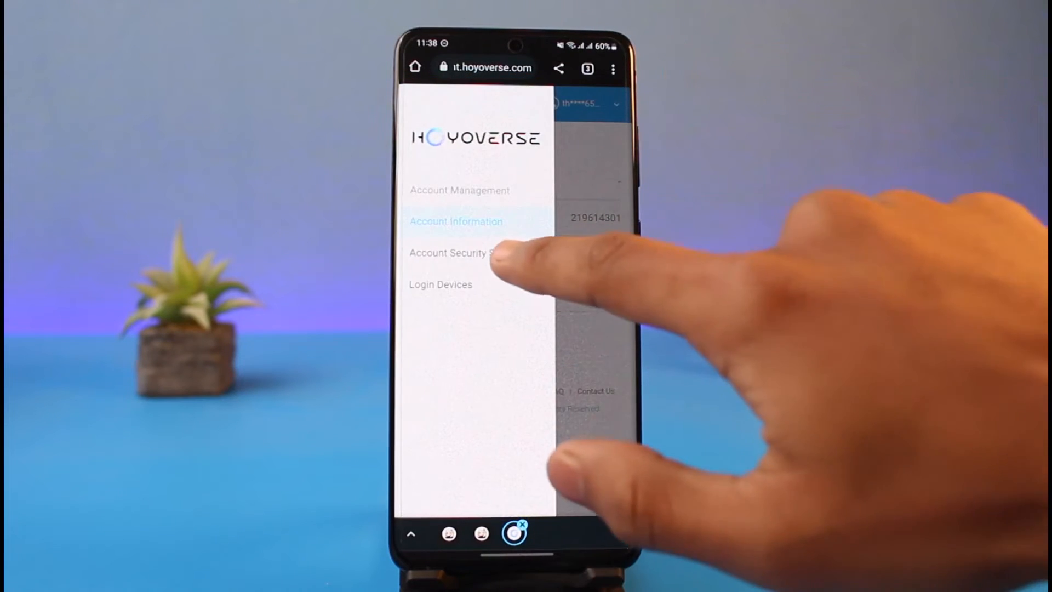
pyautogui.click(450, 253)
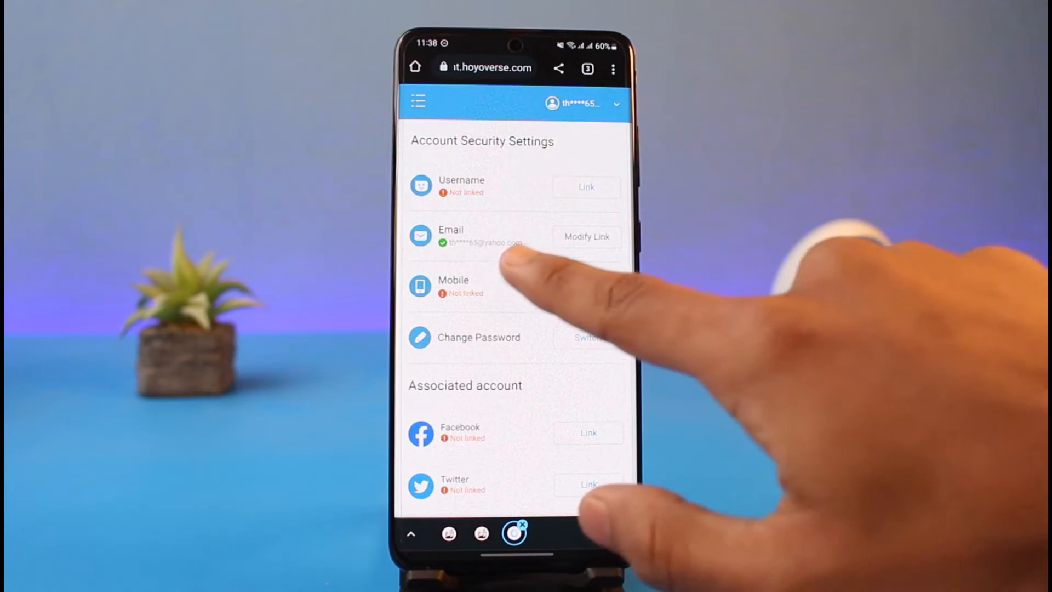
pyautogui.click(587, 237)
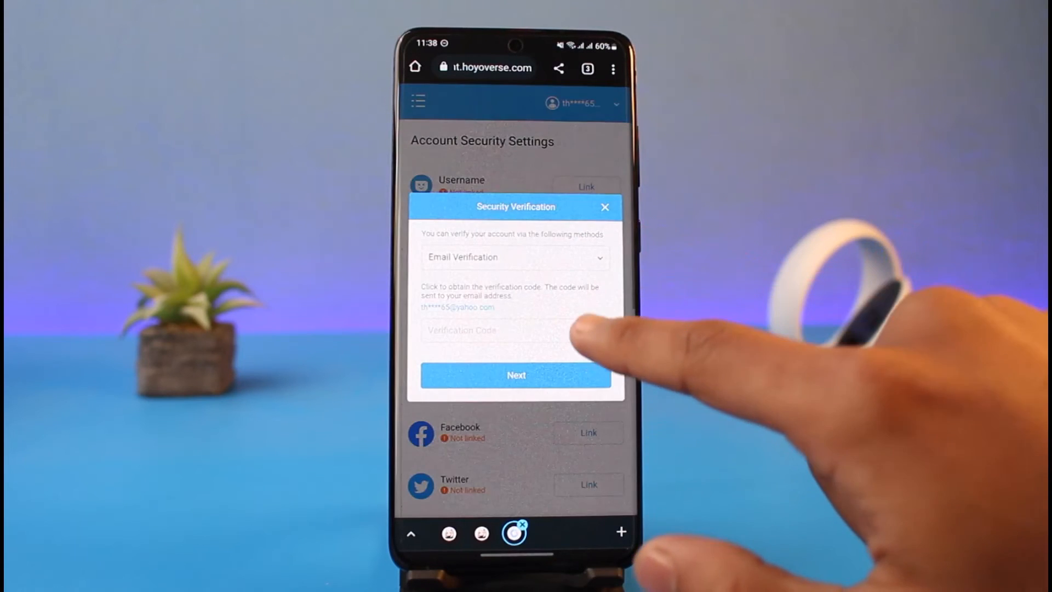
pyautogui.click(605, 207)
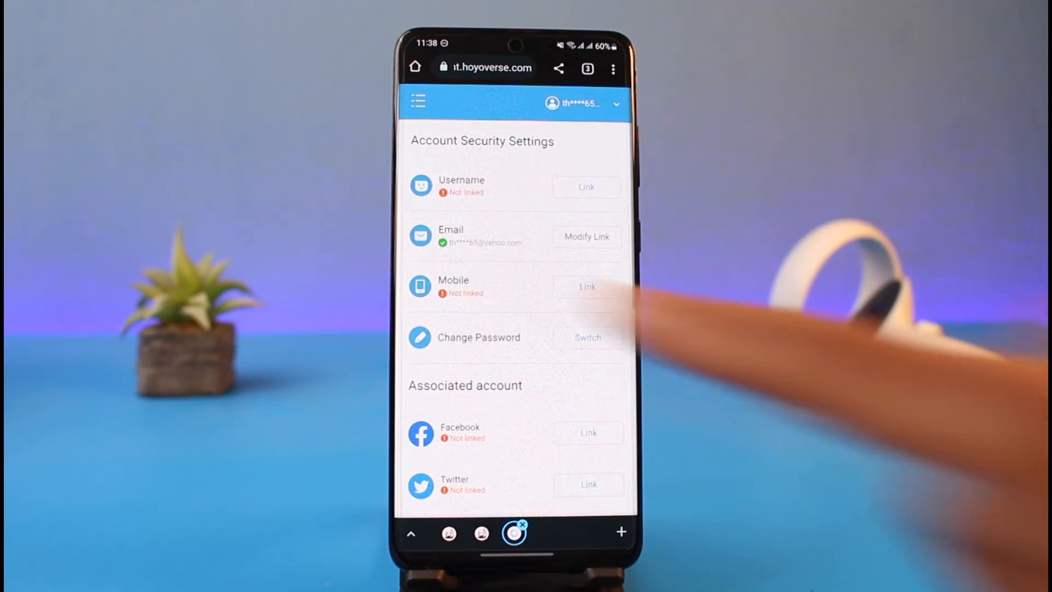